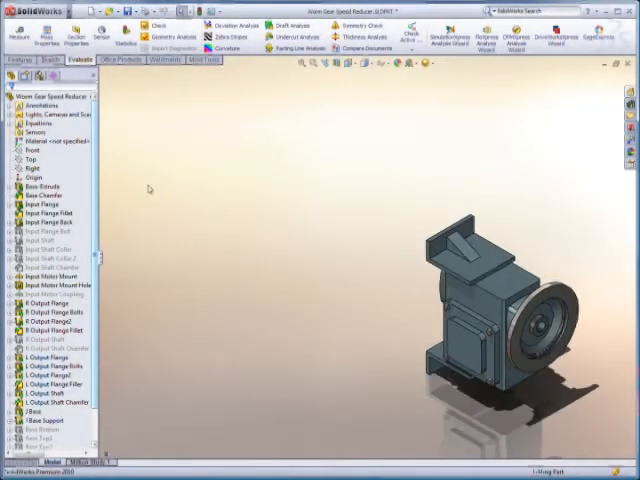
Step: Bring up the context menu for the worm gear speed reducer part in the ConfigurationManager
right_click(40, 95)
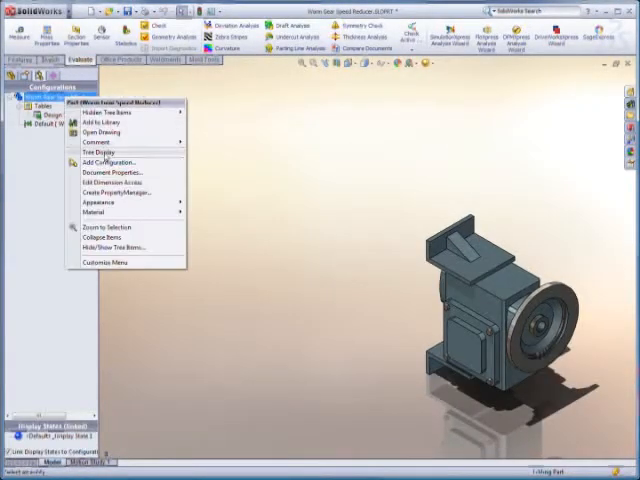
Step: Create the PropertyManager form with list controls, linking Motor Adapter to its design table variable
click(110, 192)
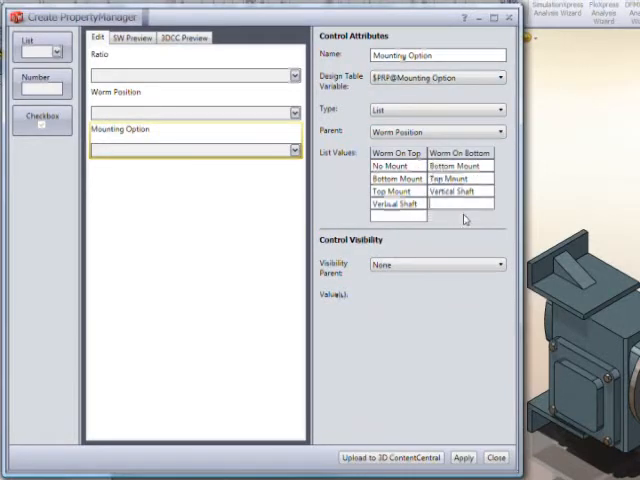
click(40, 43)
text(Motor Adapter)
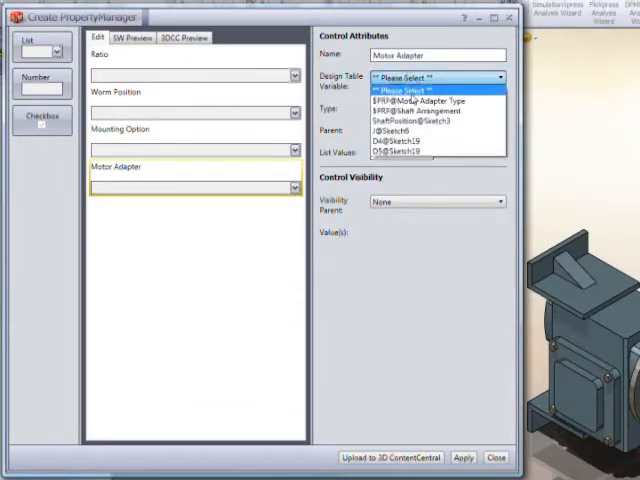
click(430, 100)
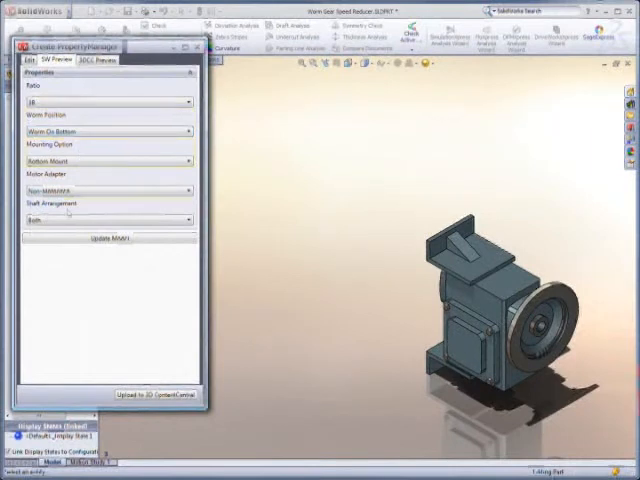
Step: Rebuild the model with Quill Motorized adapter and Hollow Shaft, then resume editing the form
click(108, 219)
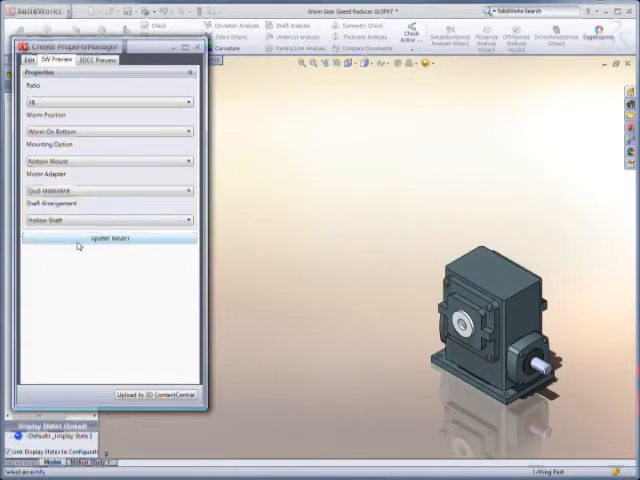
click(108, 190)
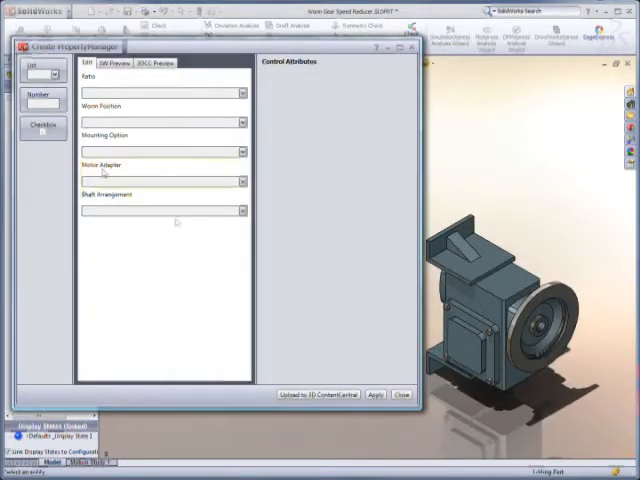
Step: Upload the reducer to 3D ContentCentral under the supplier catalog and view its published page
click(316, 394)
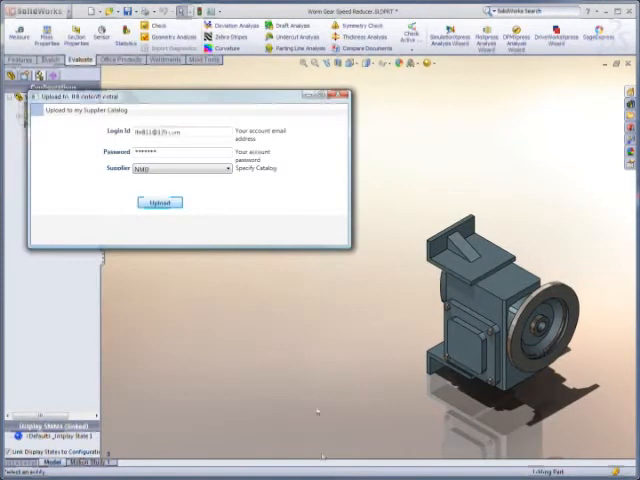
click(159, 202)
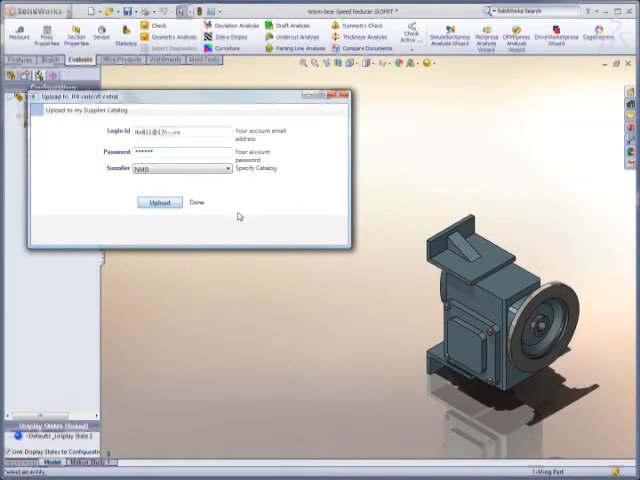
click(160, 202)
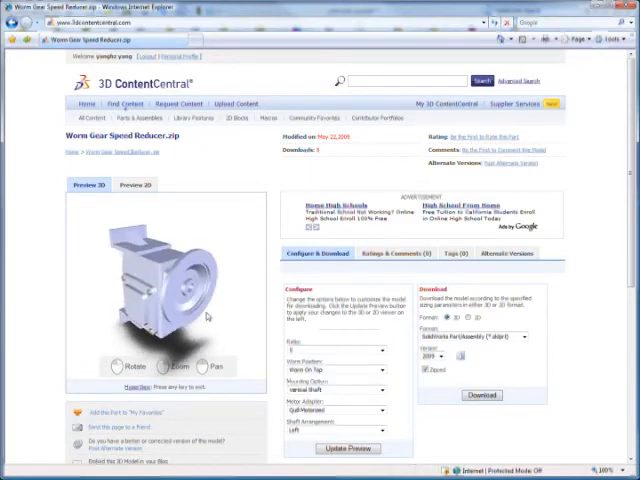
Step: Request the reducer download in SolidWorks Part/Assembly format with the Zipped option adjusted
click(510, 217)
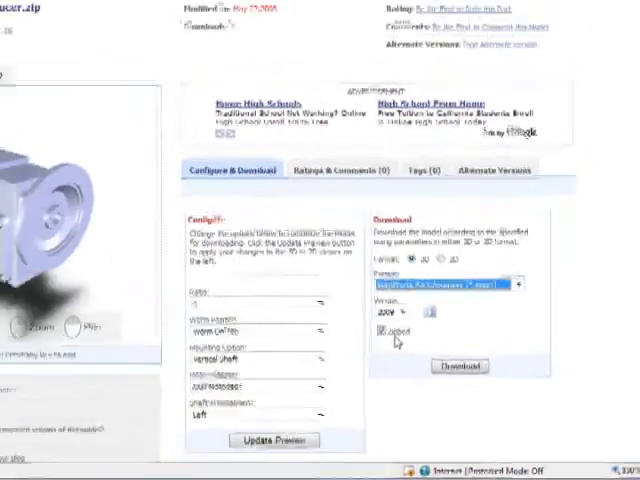
click(481, 367)
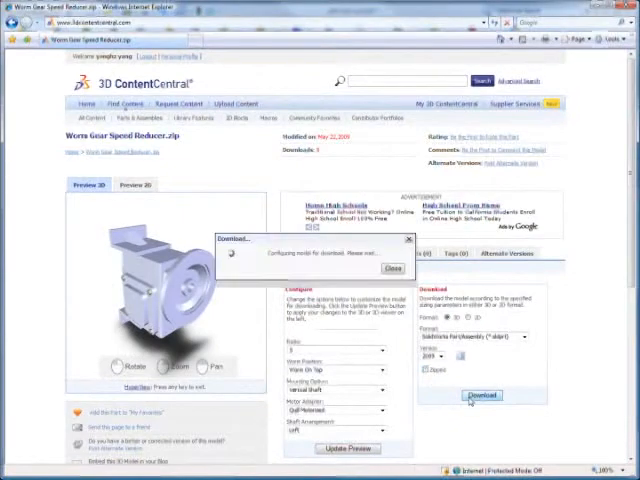
click(481, 395)
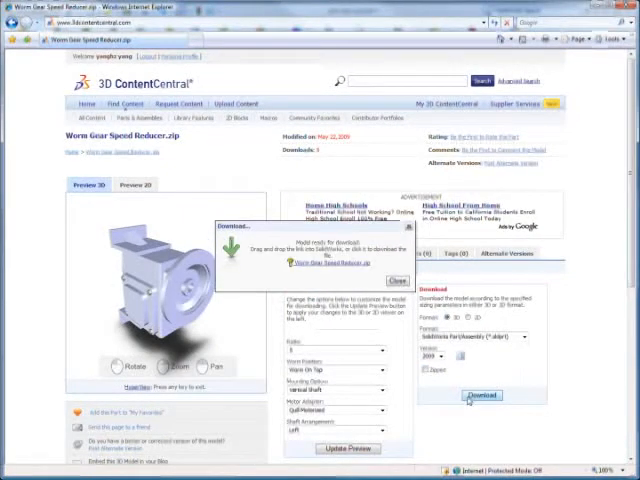